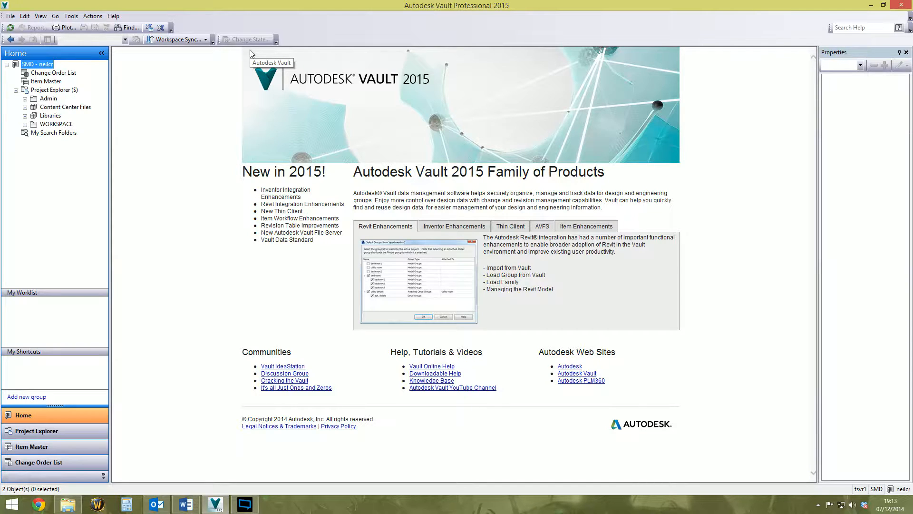
mouse_move(251, 53)
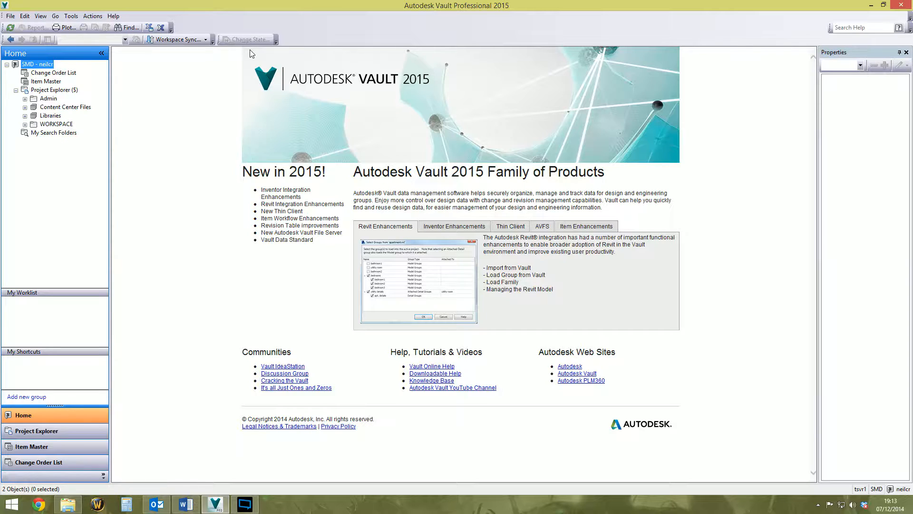
mouse_move(168, 81)
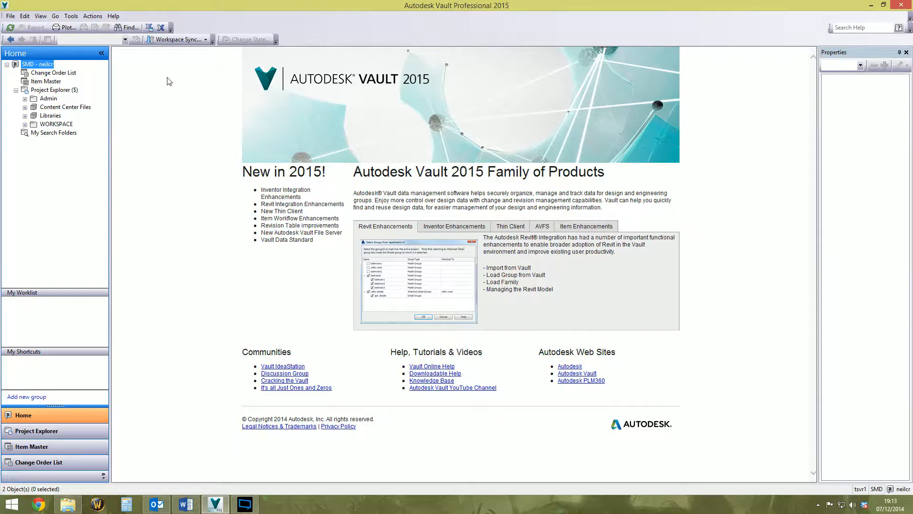
mouse_move(156, 83)
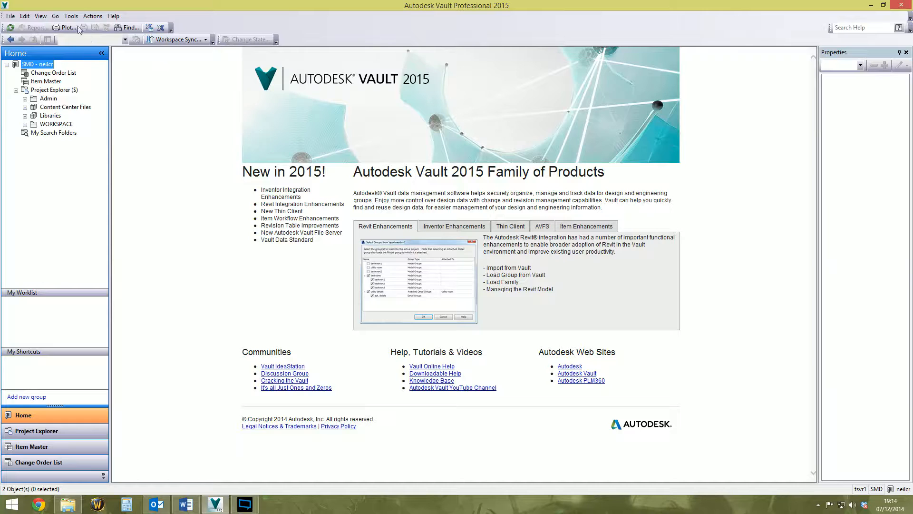
left_click(71, 16)
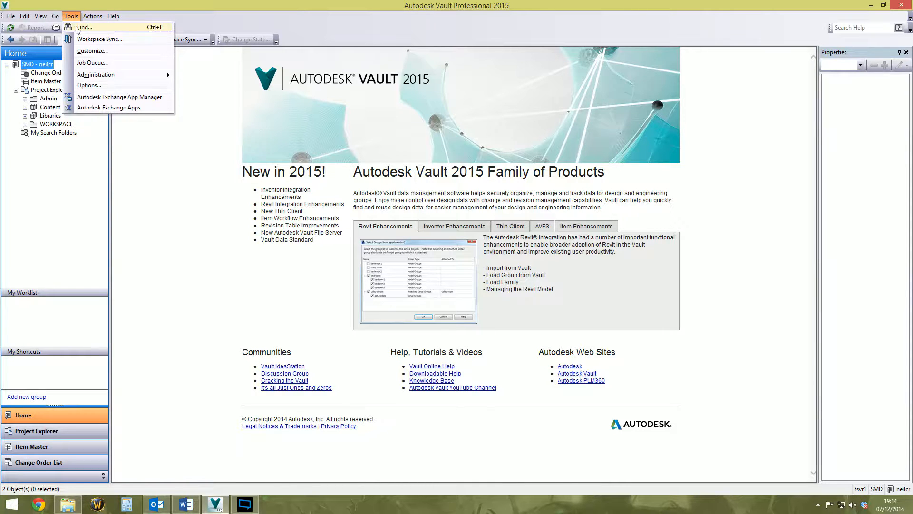
left_click(83, 26)
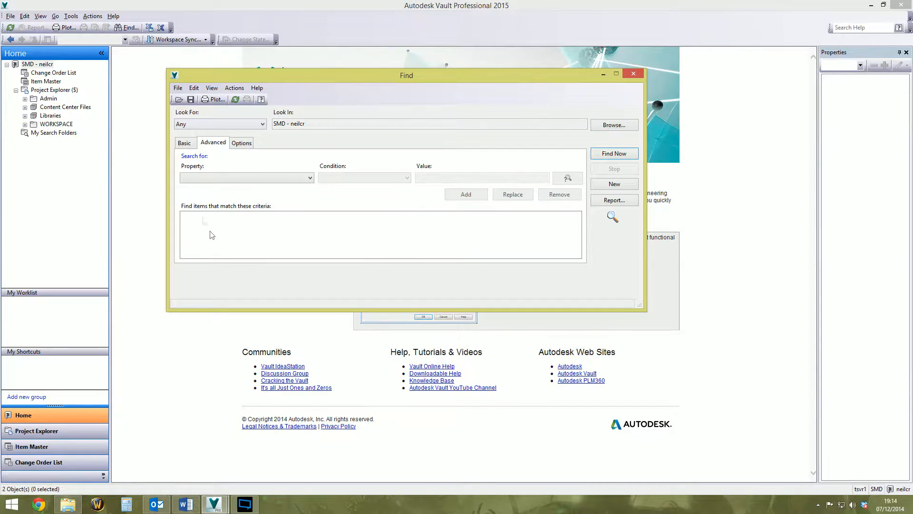
left_click(244, 178)
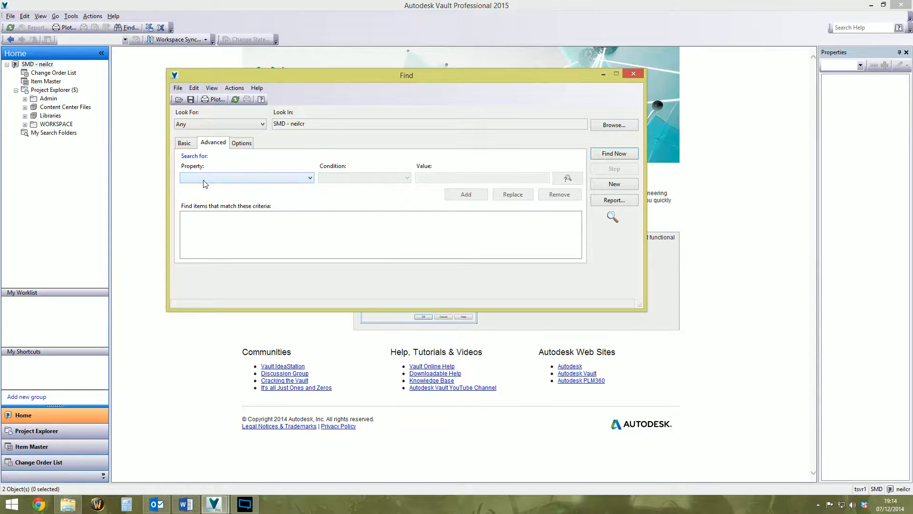
left_click(246, 177)
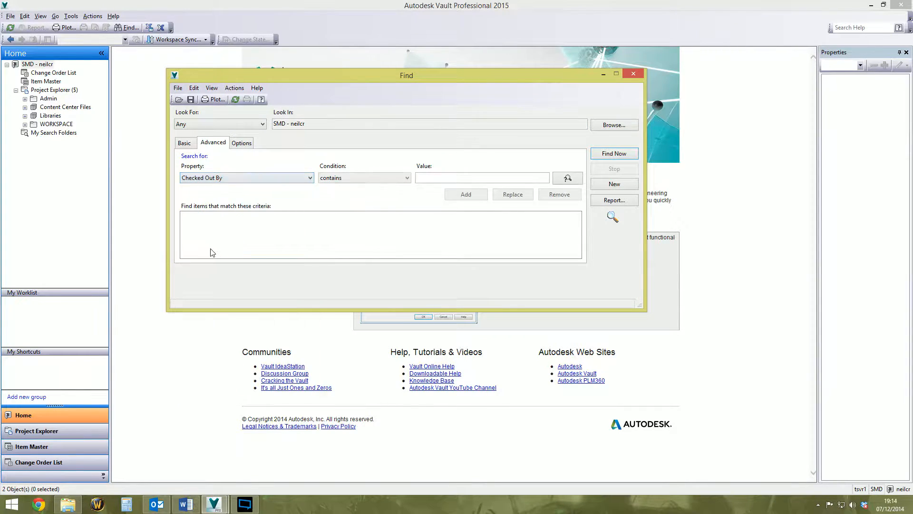
left_click(481, 177)
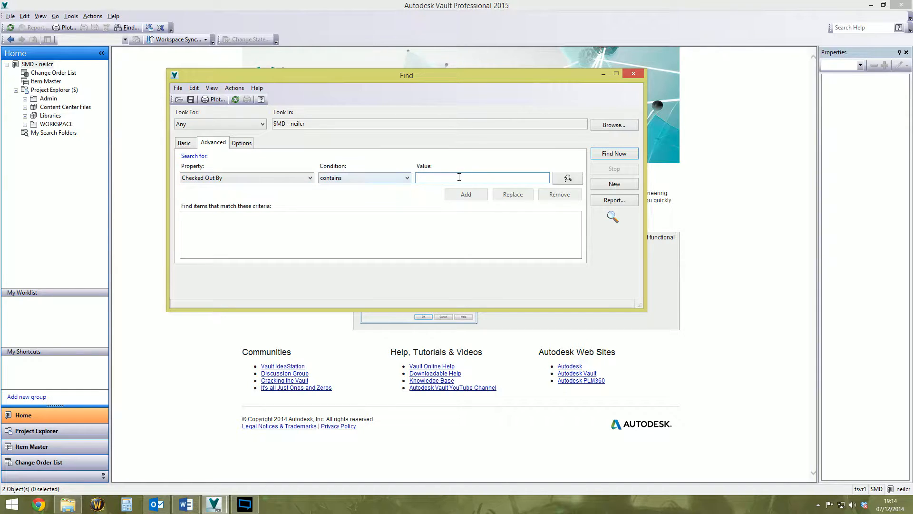
left_click(458, 178)
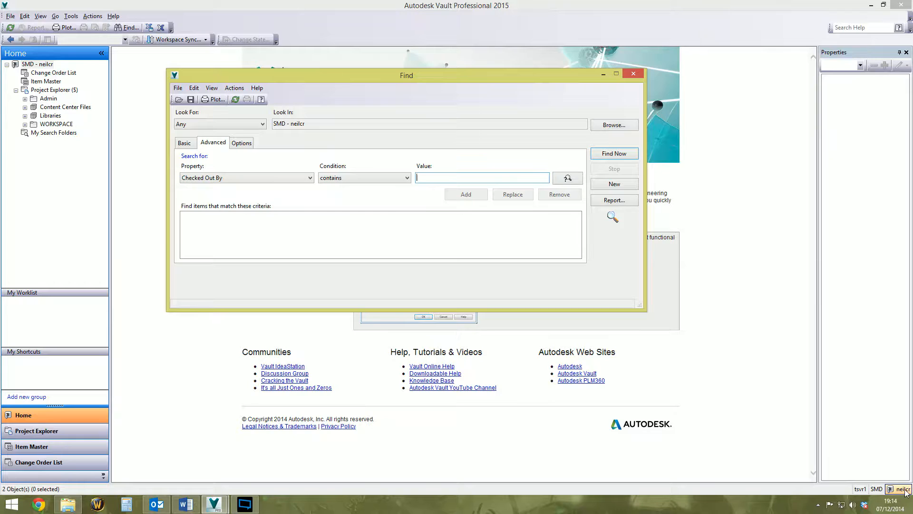
mouse_move(900, 491)
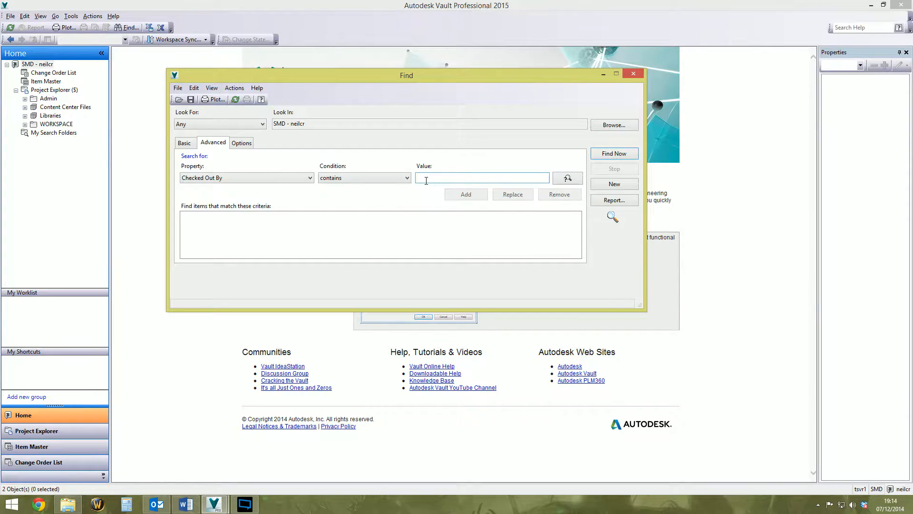
type("neilcr")
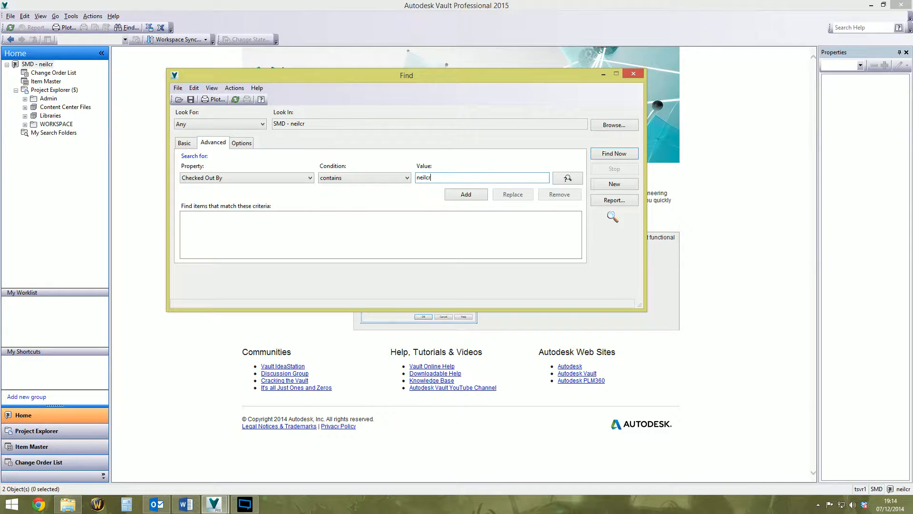
left_click(466, 194)
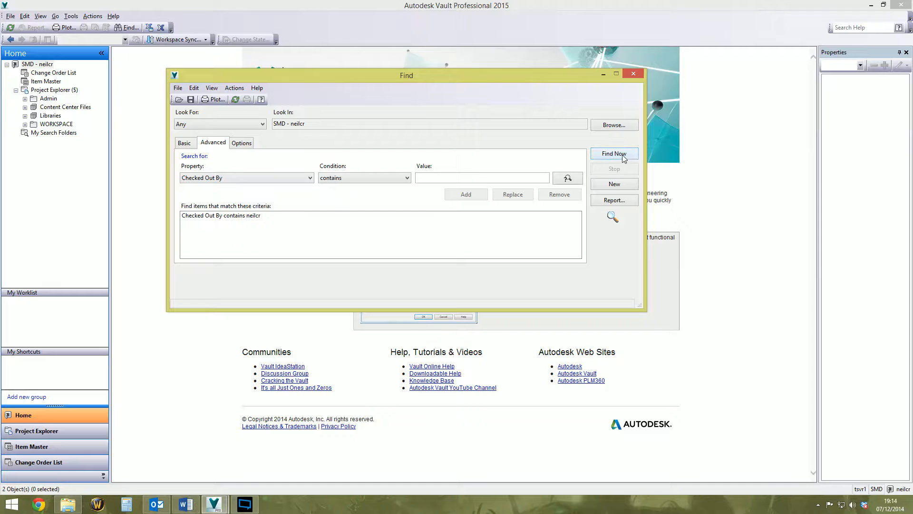
- Run Find Now to list the four files checked out to neilcr
left_click(614, 153)
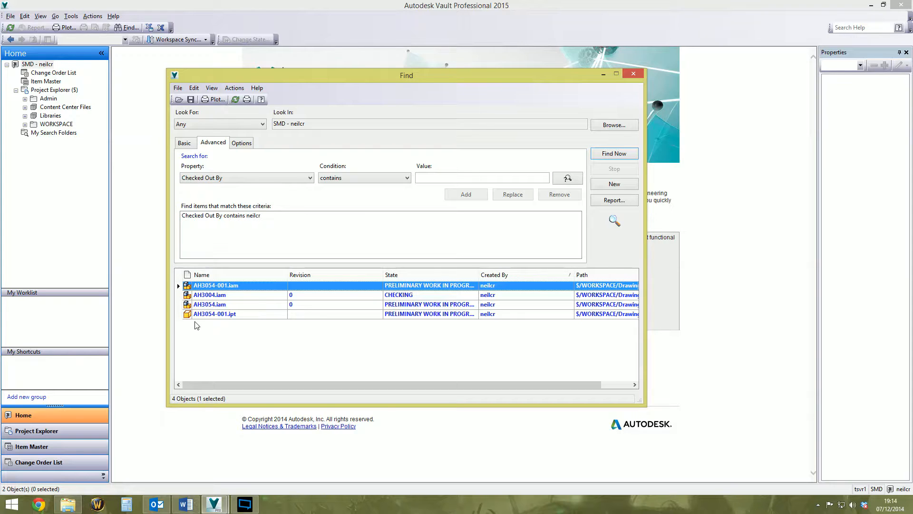
mouse_move(187, 332)
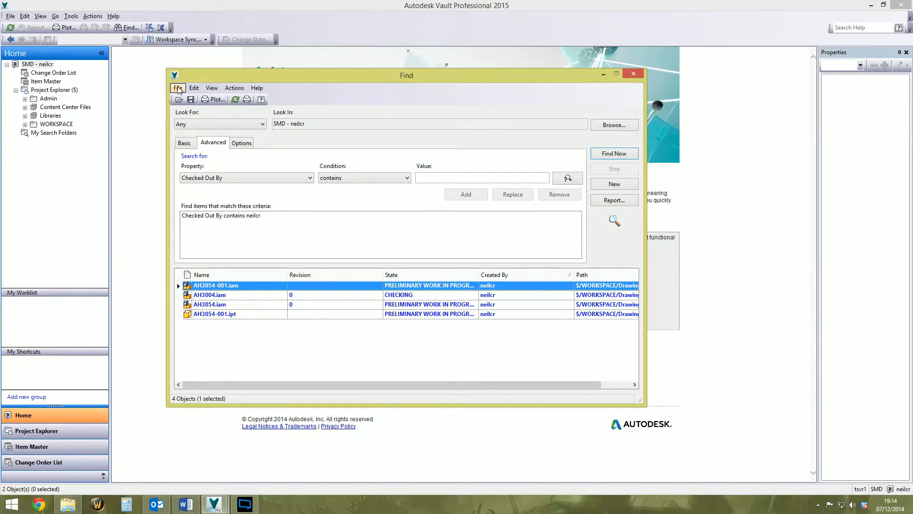
- Save the search as a folder named 'Files Checked Out By Me'
left_click(178, 88)
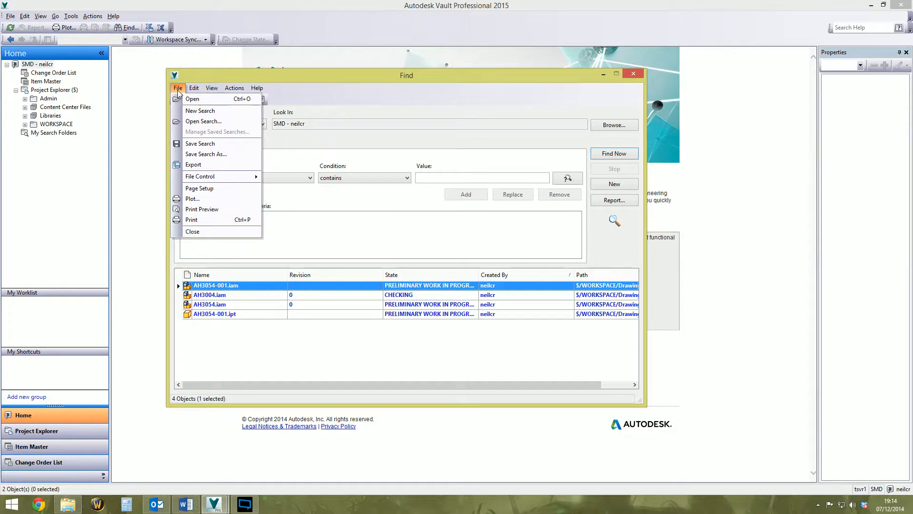
mouse_move(205, 154)
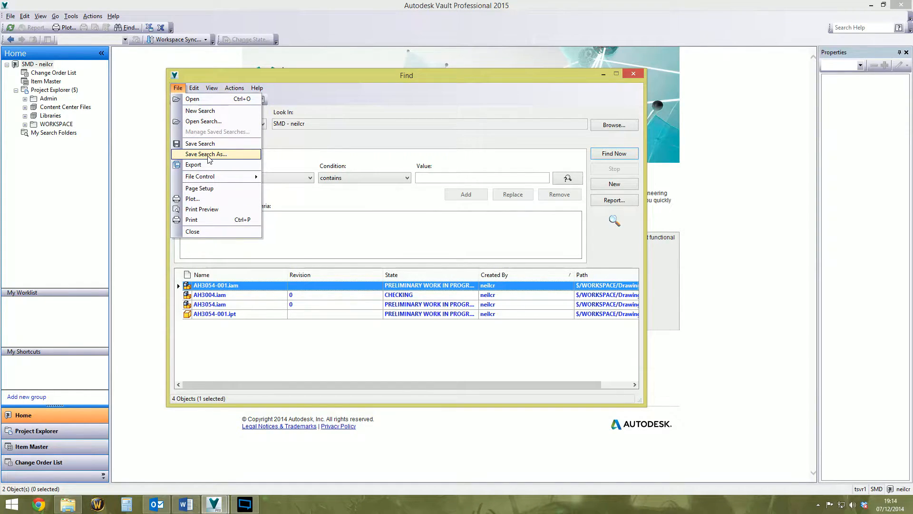
left_click(205, 154)
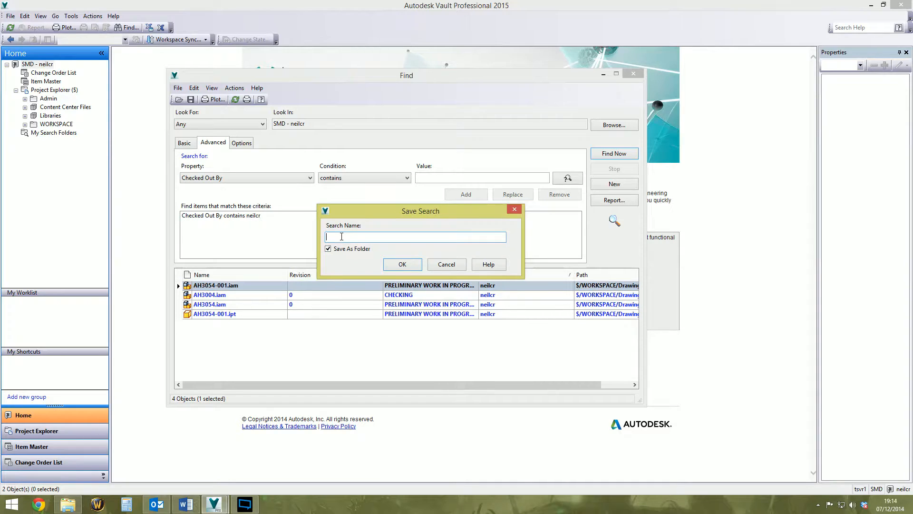
type("Files Checked Out By Me")
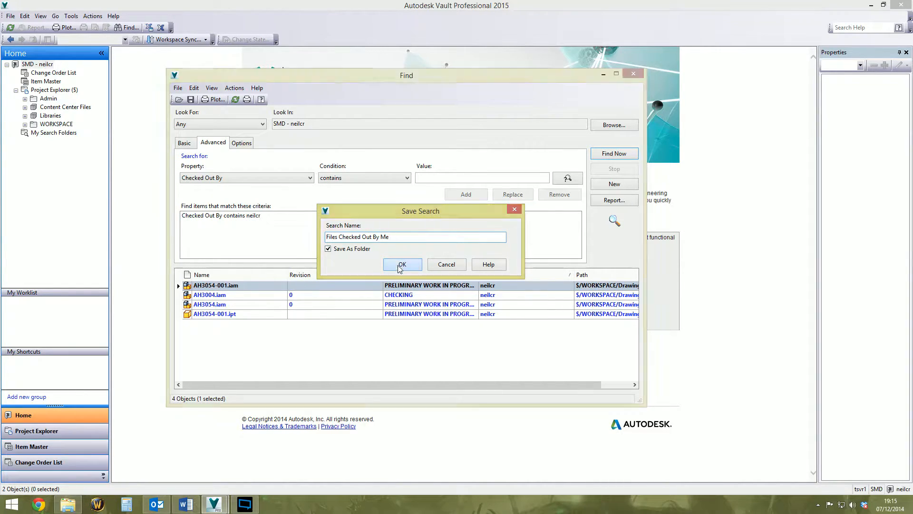
left_click(403, 264)
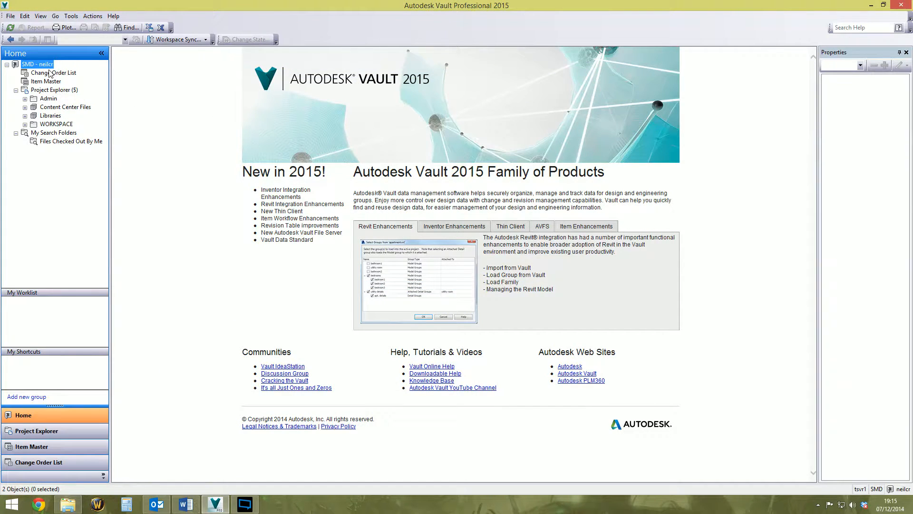
mouse_move(467, 12)
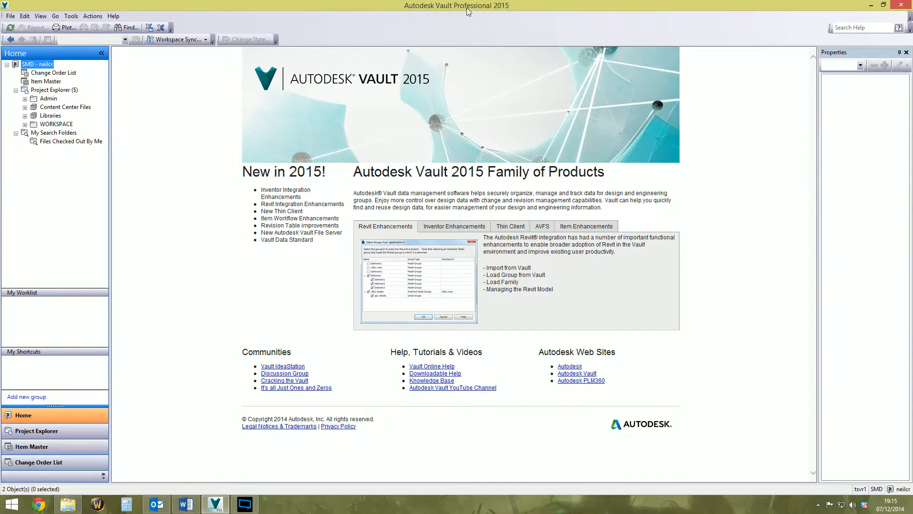
mouse_move(459, 12)
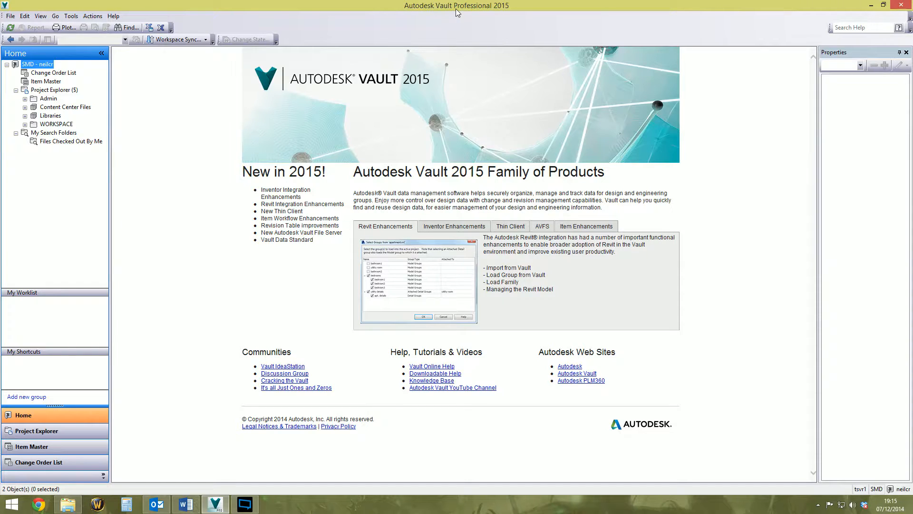
mouse_move(480, 13)
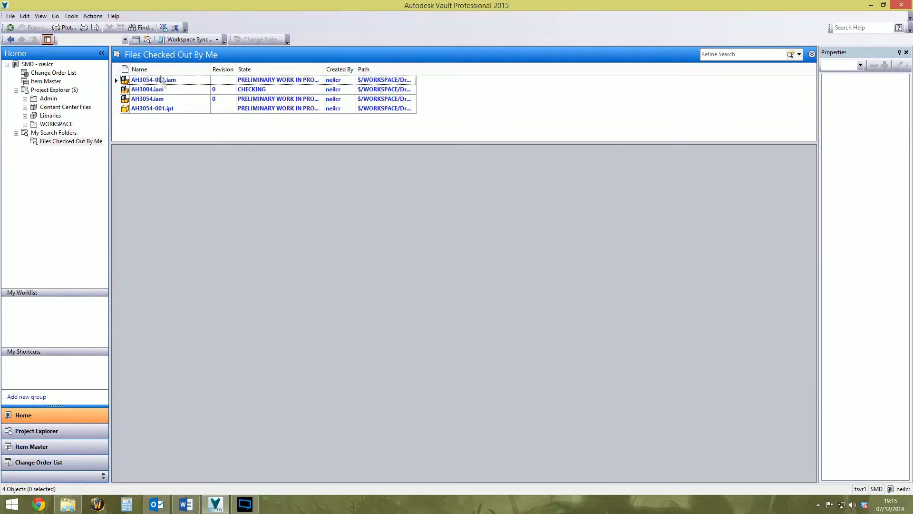
mouse_move(163, 81)
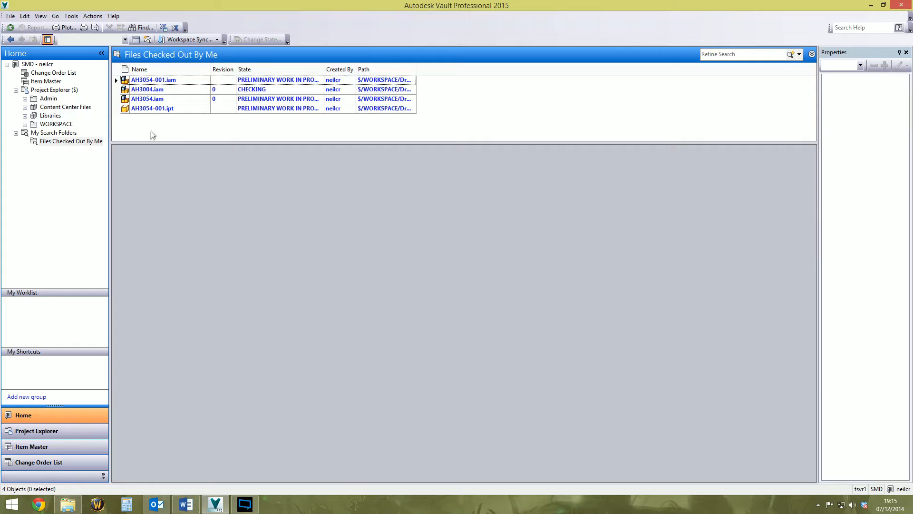
mouse_move(81, 148)
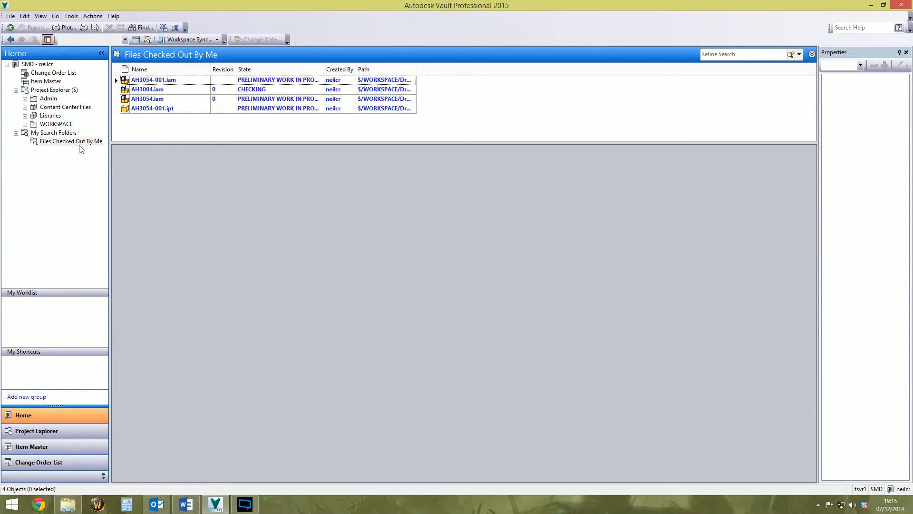
mouse_move(86, 153)
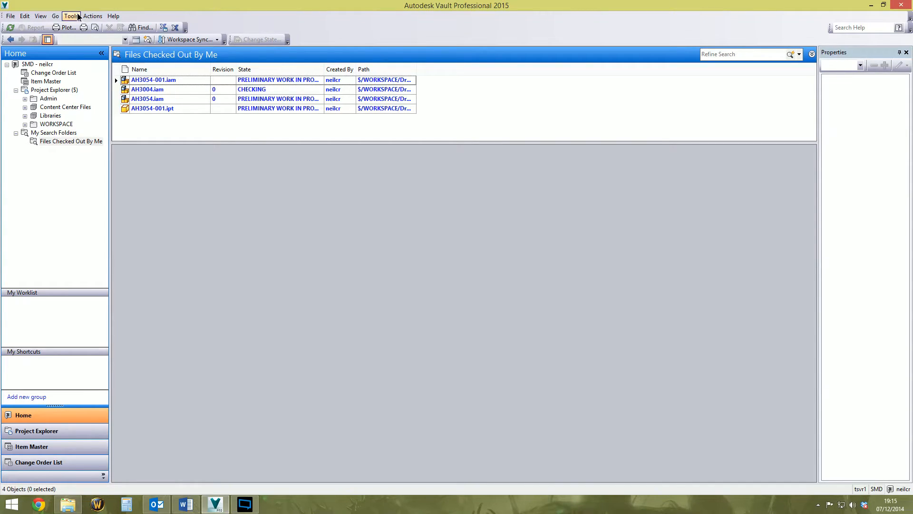
- Search for Checked Out By is not empty, returning 154 files from all users
left_click(70, 16)
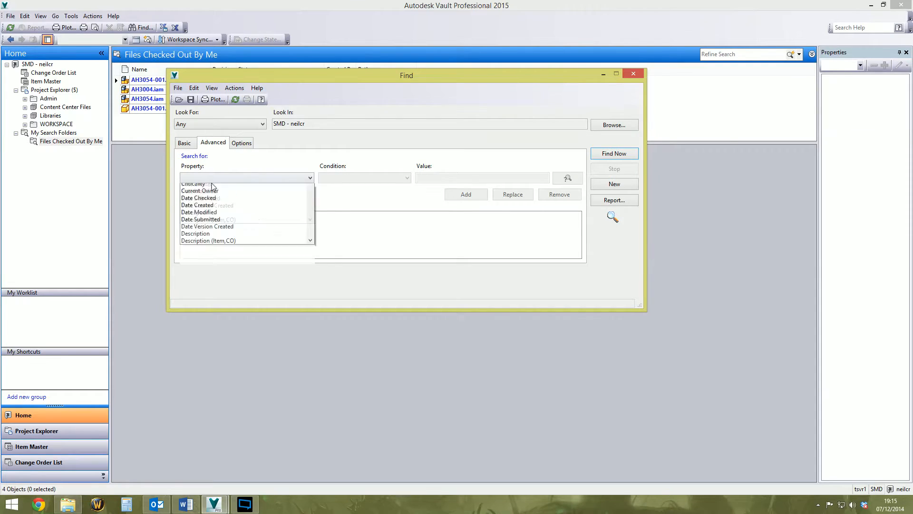
left_click(202, 178)
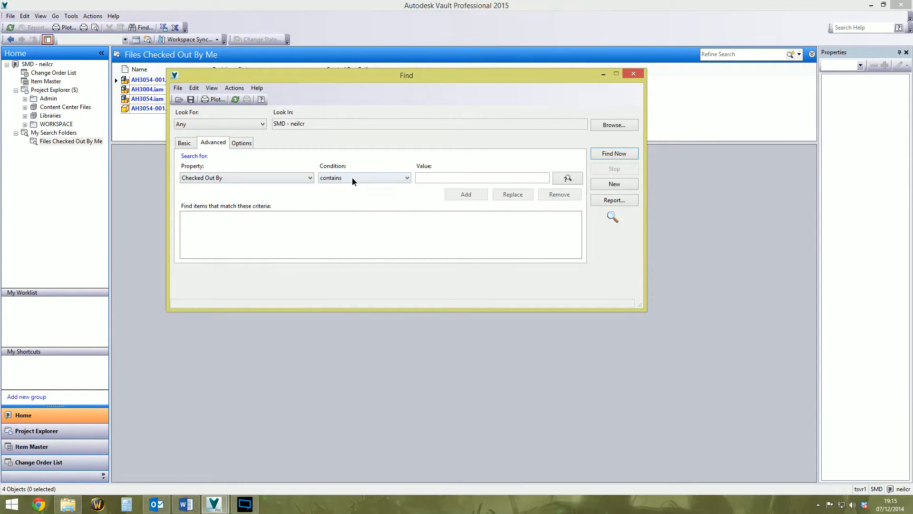
left_click(363, 177)
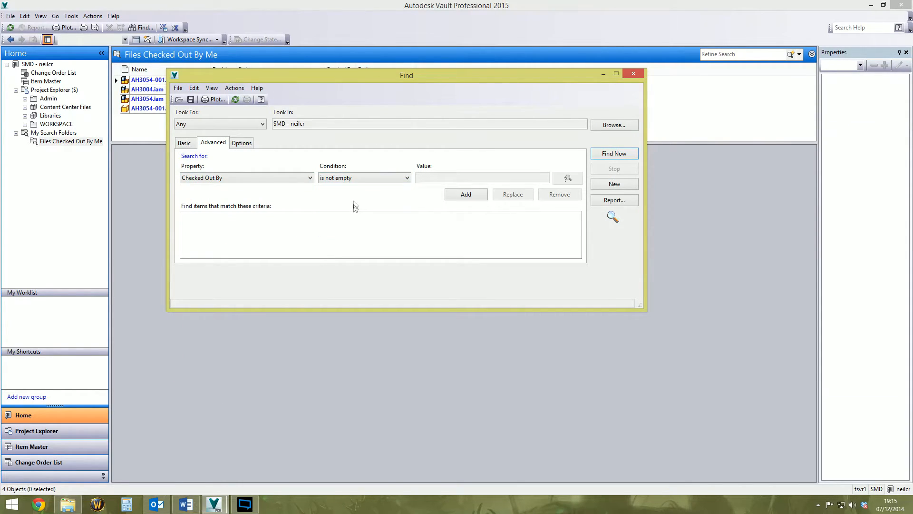
left_click(363, 178)
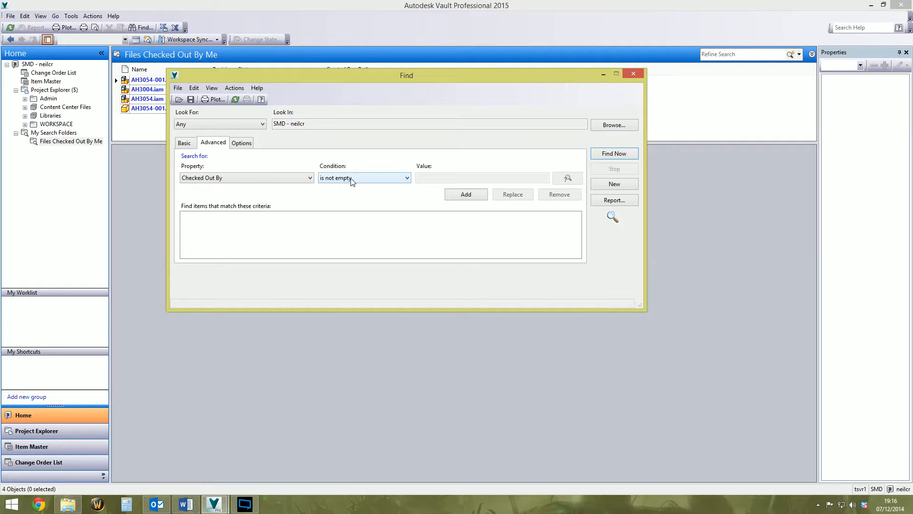
left_click(465, 194)
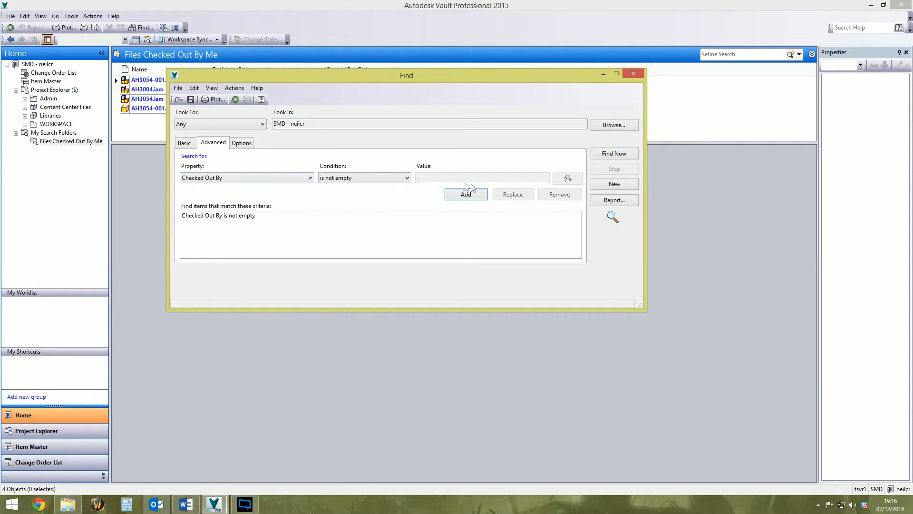
left_click(613, 153)
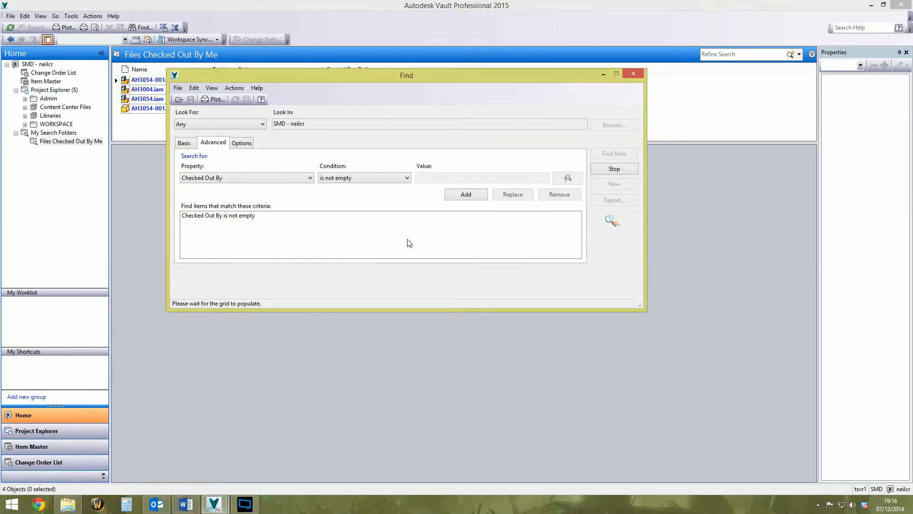
left_click(614, 154)
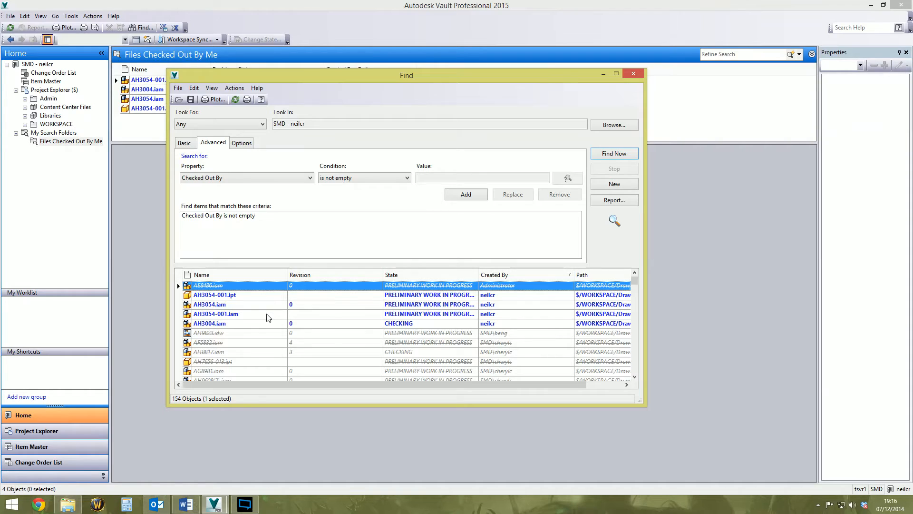
mouse_move(254, 388)
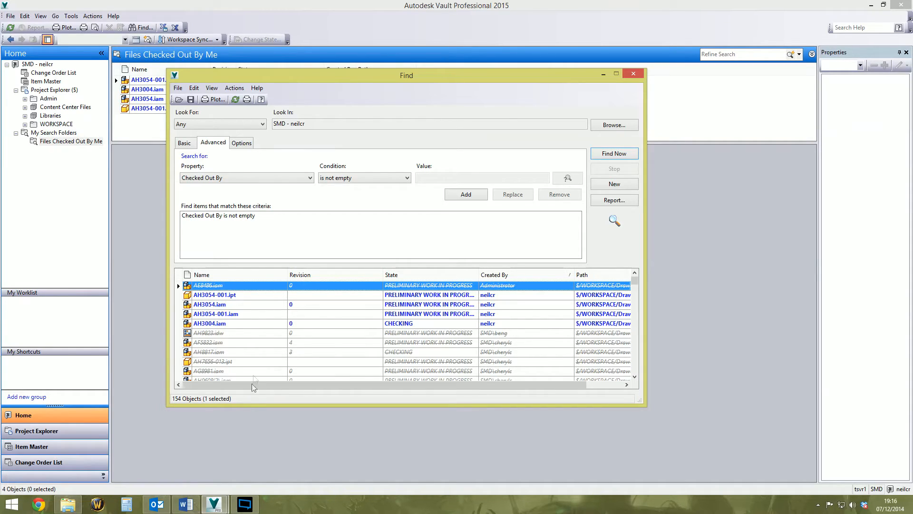
- Save the search as a folder named 'All Checked Out' and close Find
left_click(177, 87)
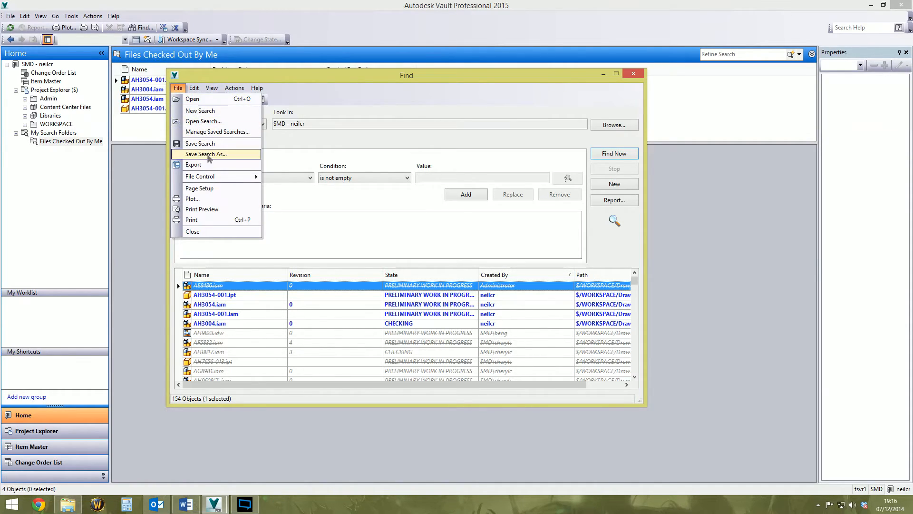
left_click(205, 154)
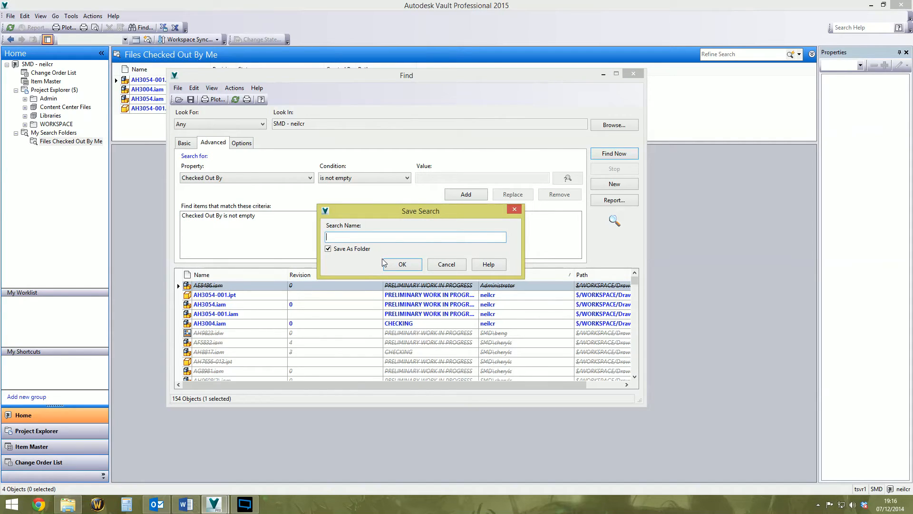
type("All Checked")
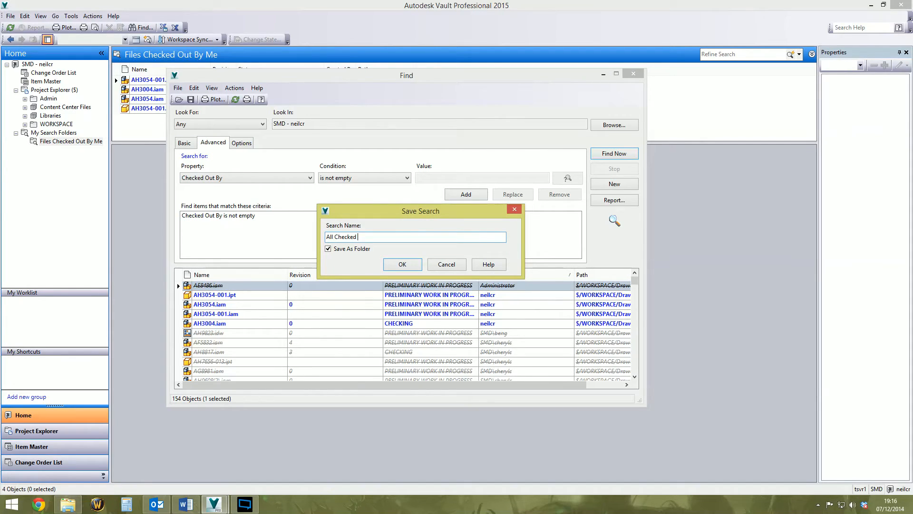
type("Out")
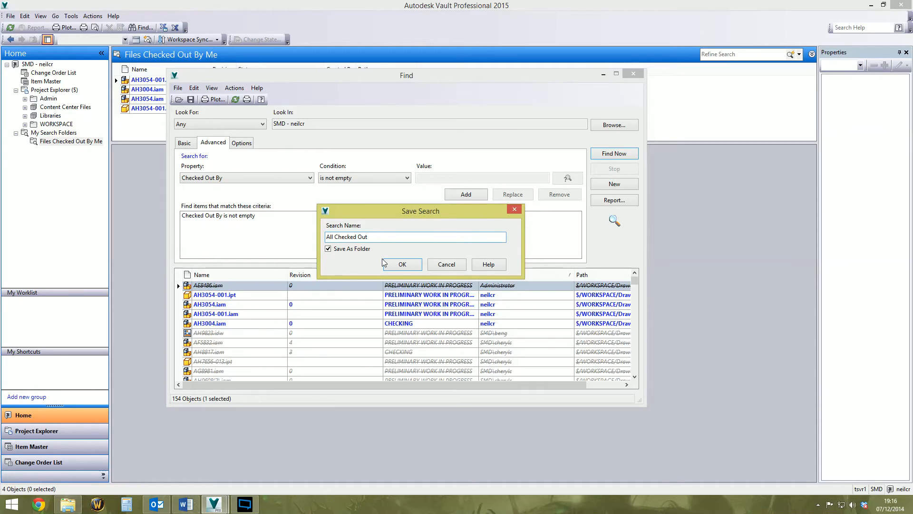
left_click(402, 264)
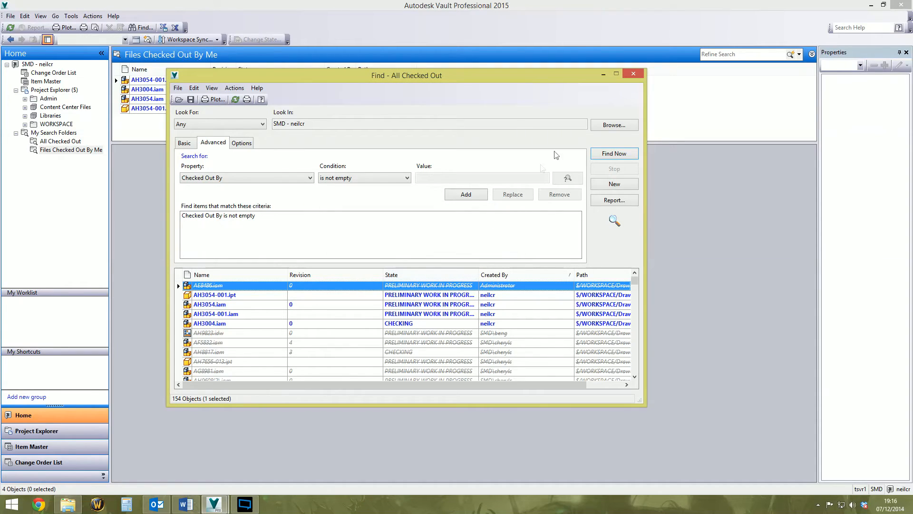
left_click(633, 74)
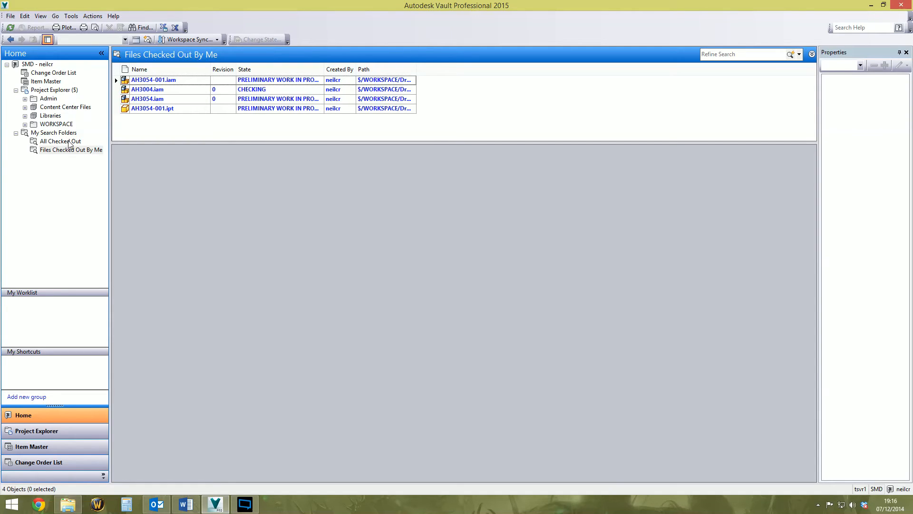
mouse_move(72, 152)
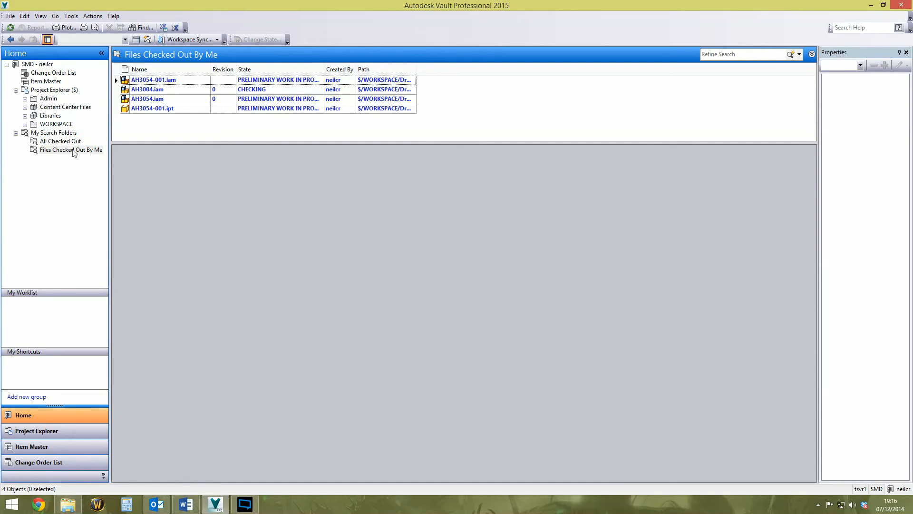
mouse_move(65, 144)
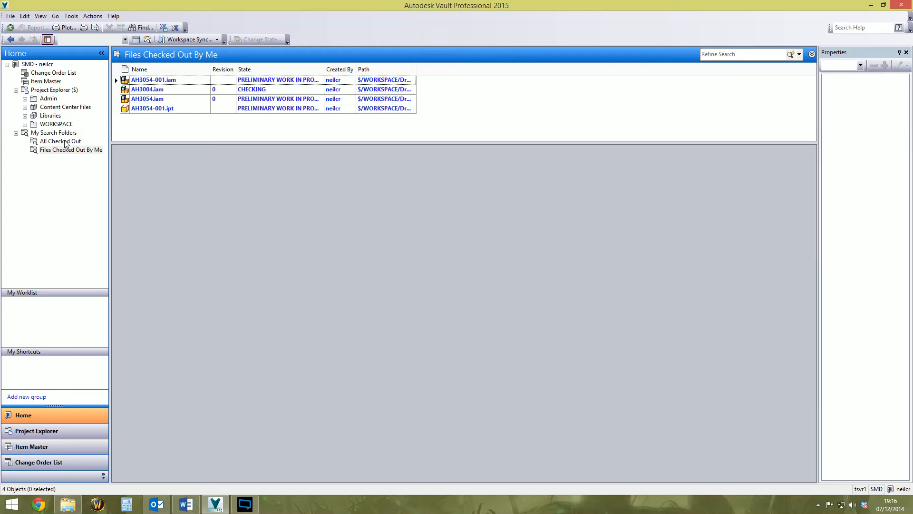
mouse_move(67, 155)
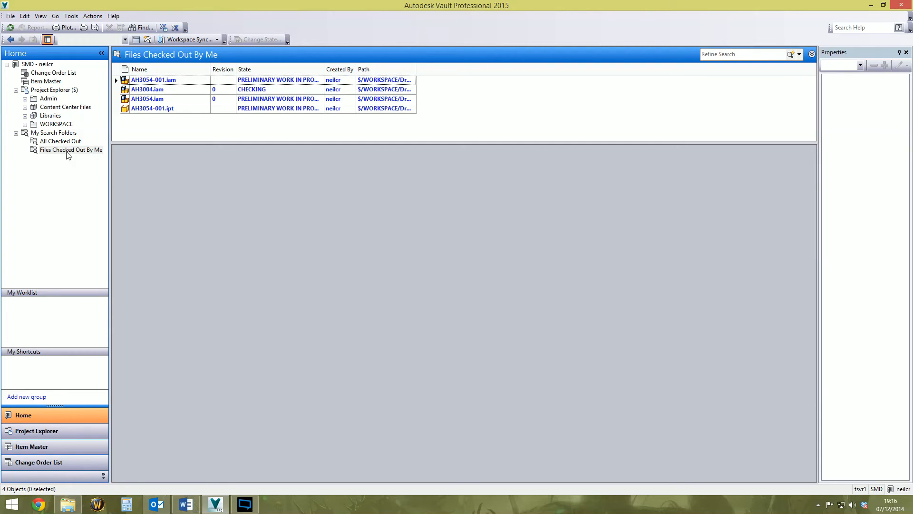
mouse_move(54, 167)
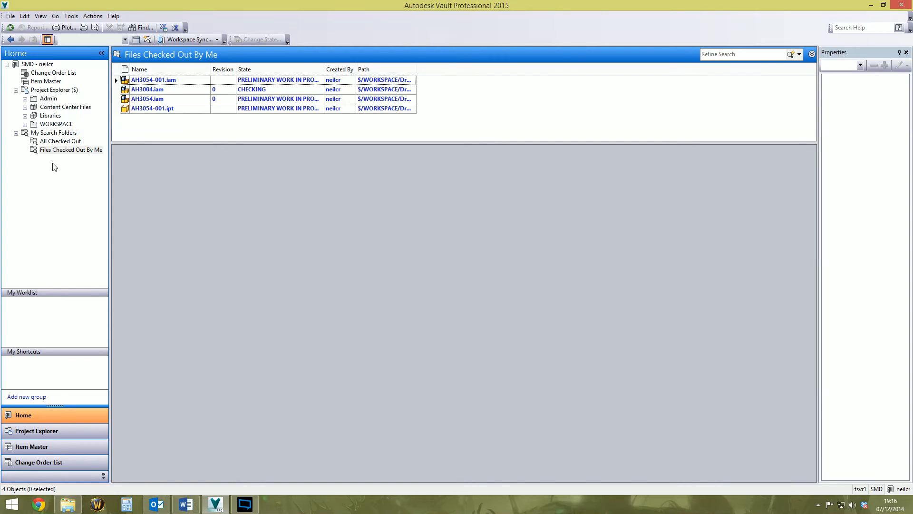
mouse_move(75, 144)
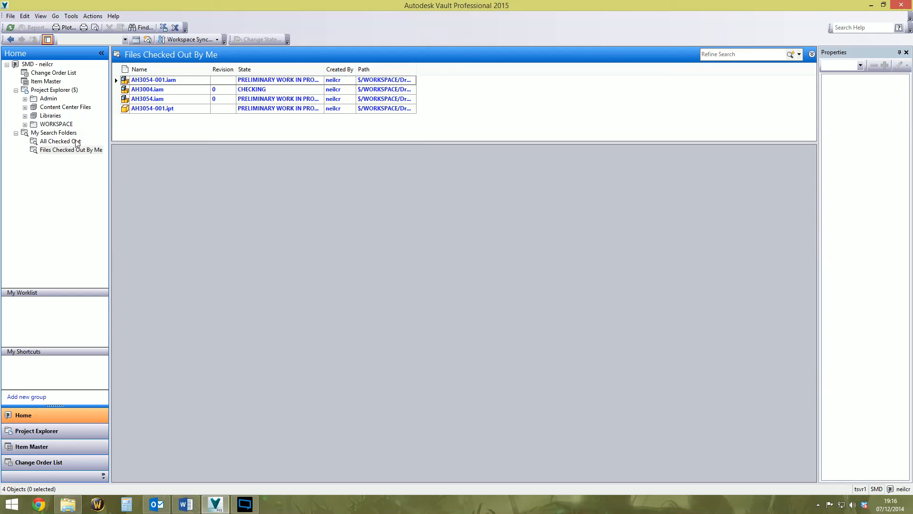
mouse_move(86, 177)
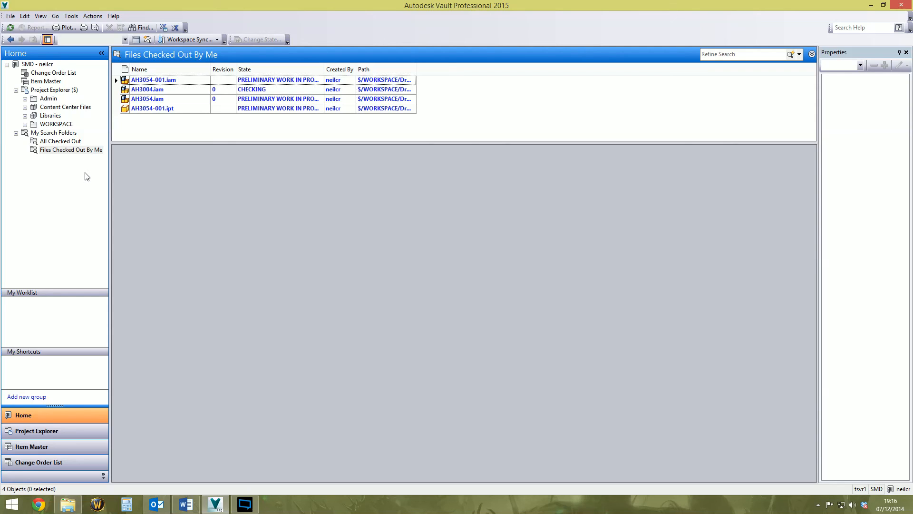